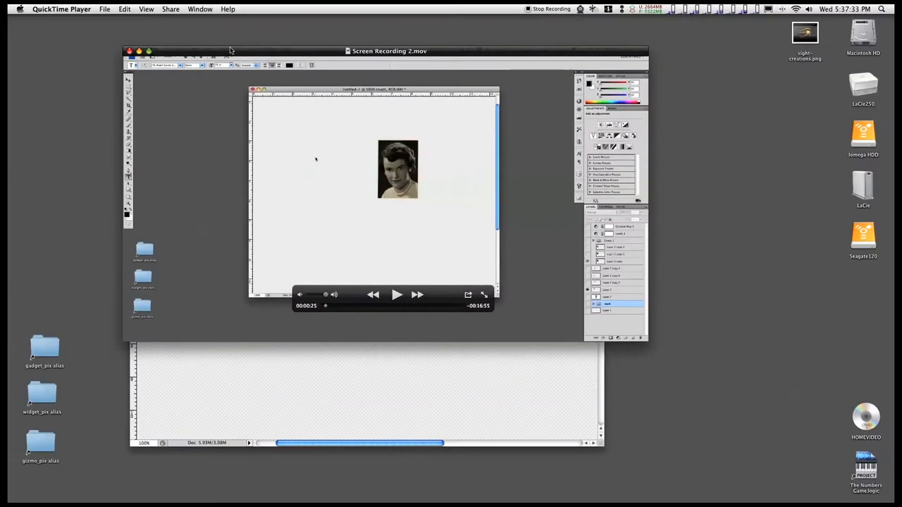
mouse_move(246, 45)
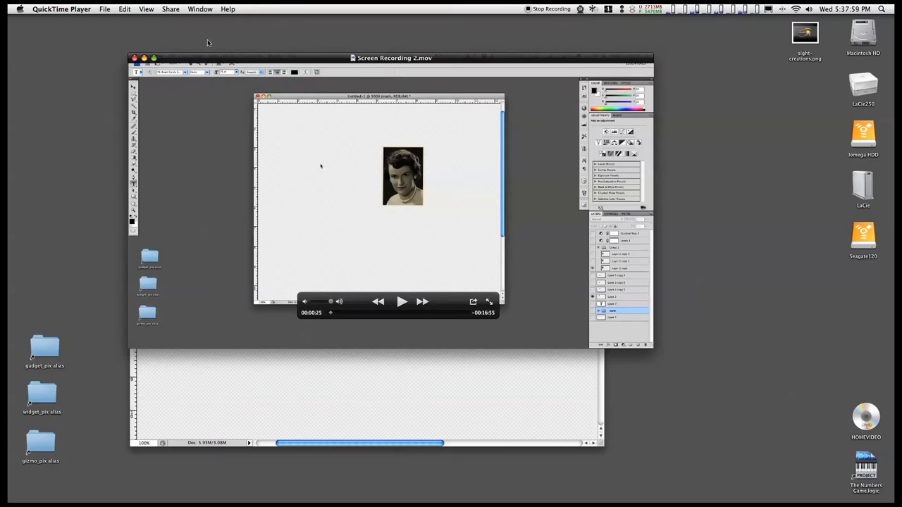
mouse_move(197, 41)
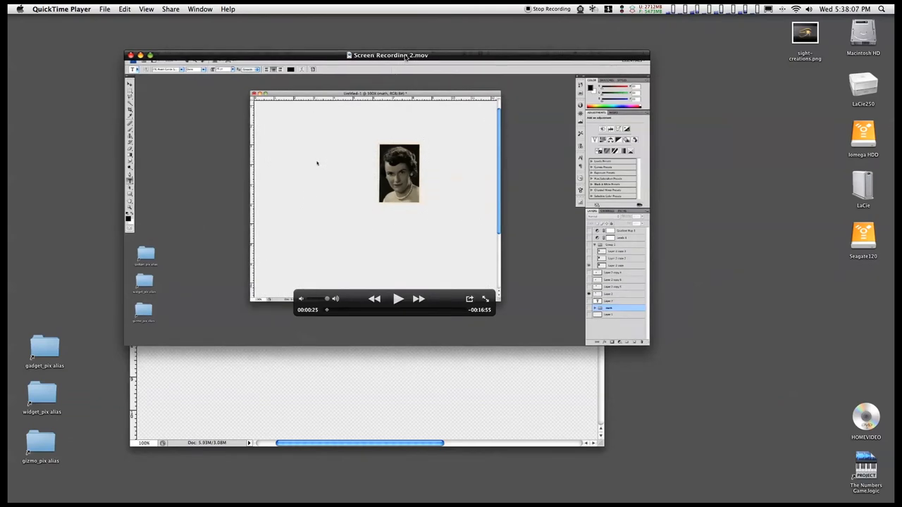
From the recording's title-bar path menu, open the screencasts folder holding Screen Recording 2.mov.
left_click(390, 55)
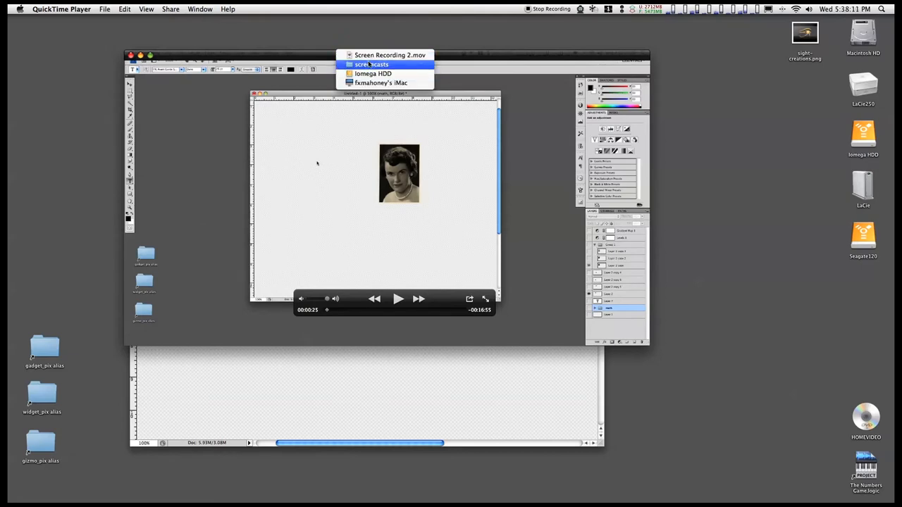
mouse_move(389, 55)
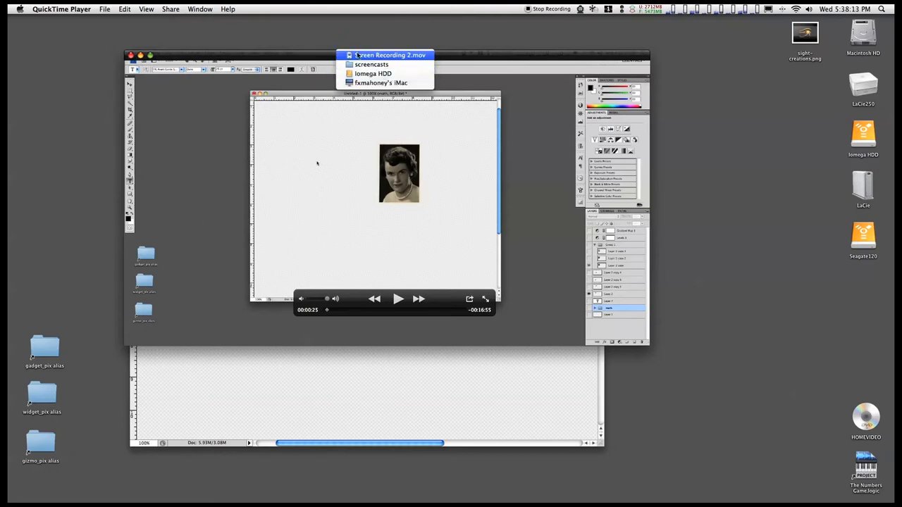
mouse_move(381, 82)
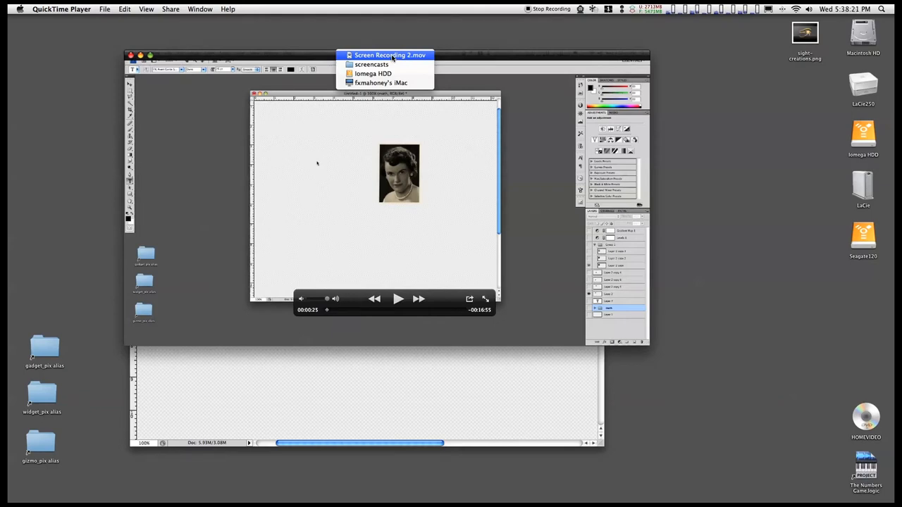
mouse_move(372, 64)
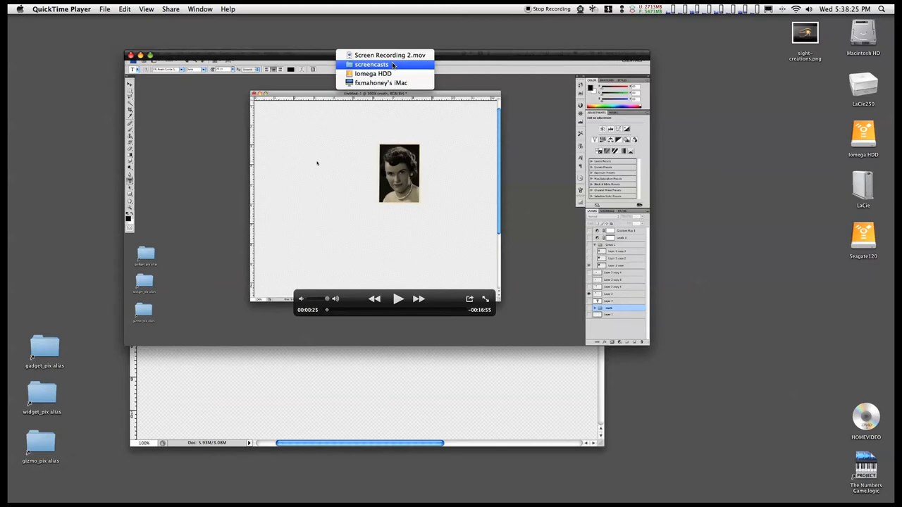
left_click(372, 64)
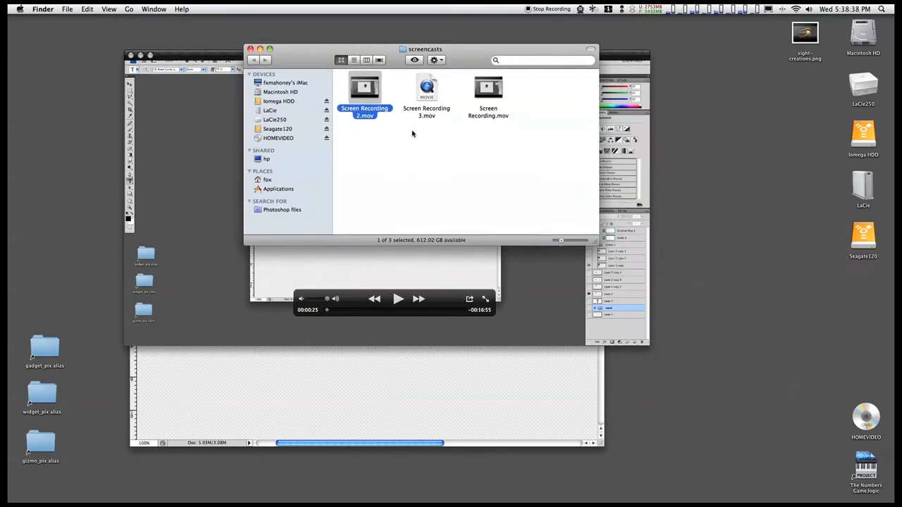
mouse_move(445, 138)
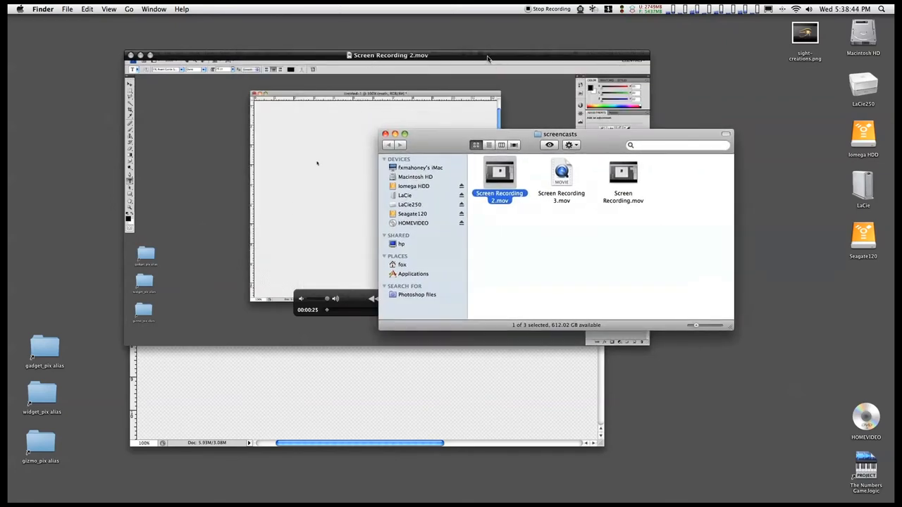
Move the screencasts Finder window aside to review its three recordings.
left_click_drag(560, 134, 459, 107)
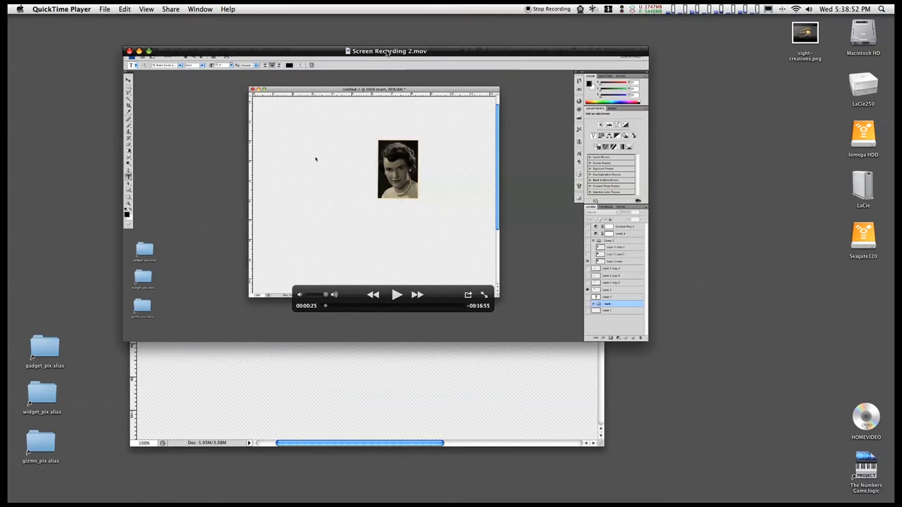
From the path menu again, open the Iomega HDD drive containing the recording's folder.
left_click(389, 51)
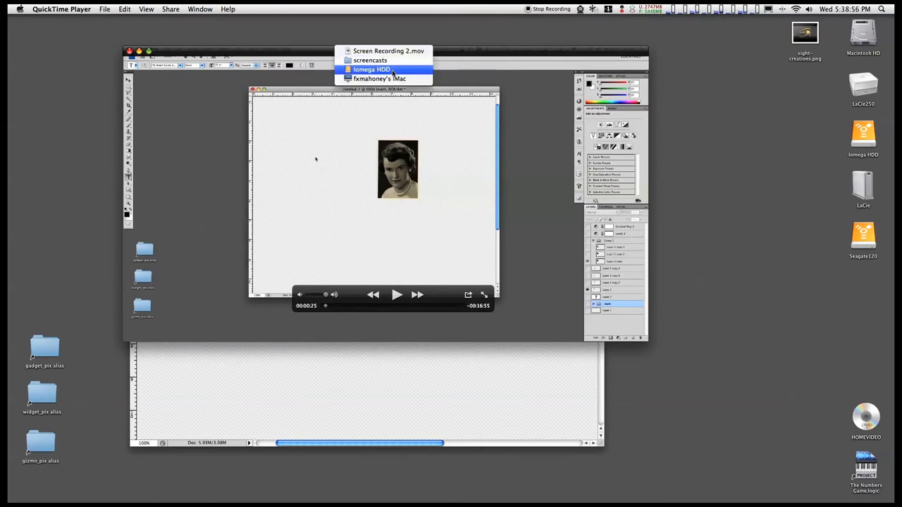
mouse_move(389, 51)
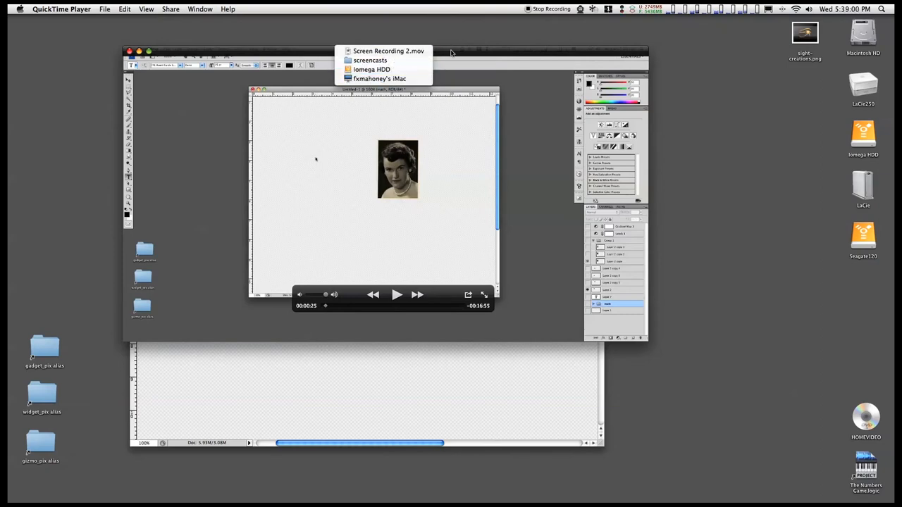
mouse_move(372, 69)
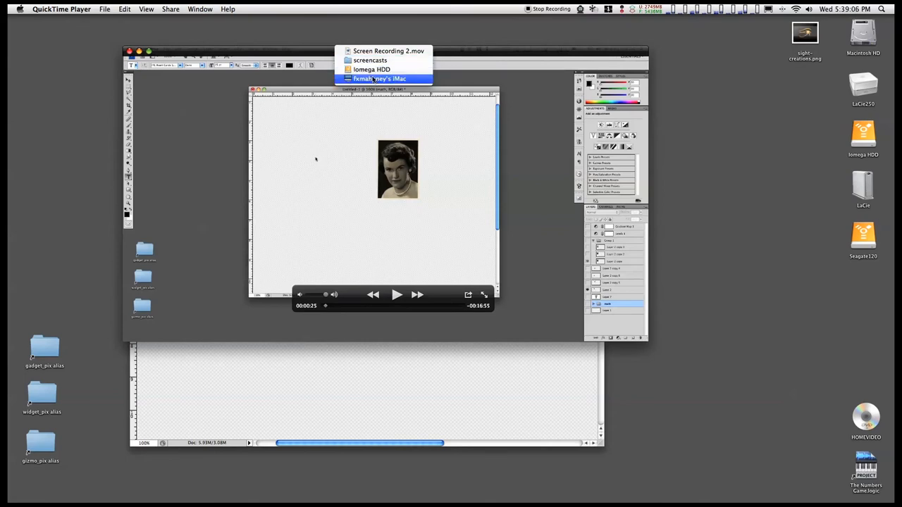
left_click(389, 50)
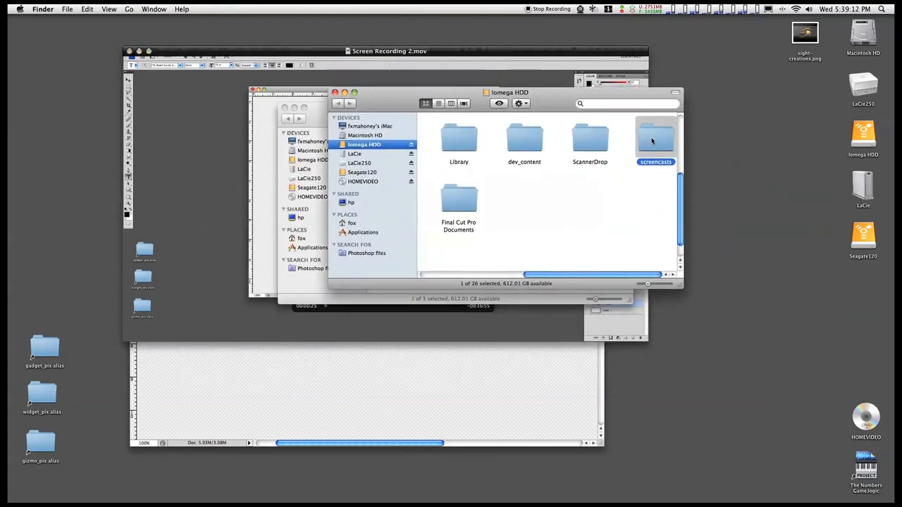
Open the screencasts folder on Iomega HDD, then show the recording's folder path again.
double_click(655, 140)
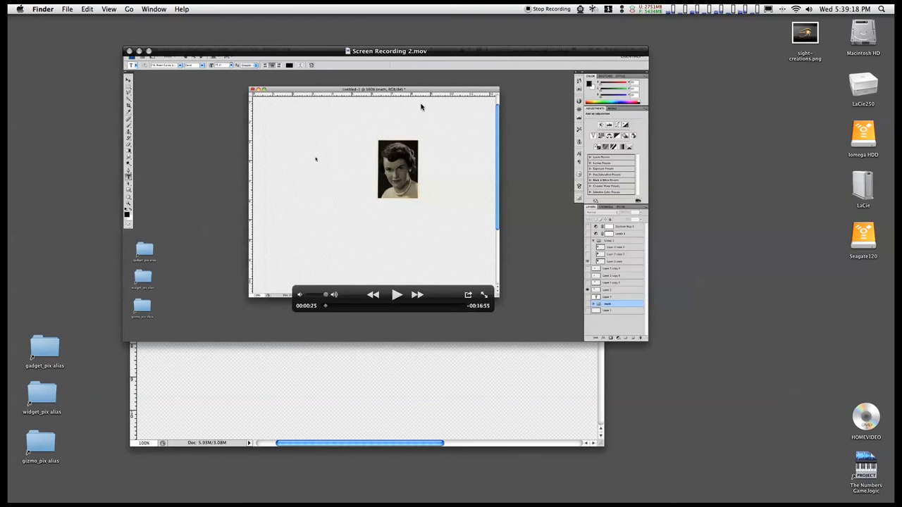
left_click(389, 51)
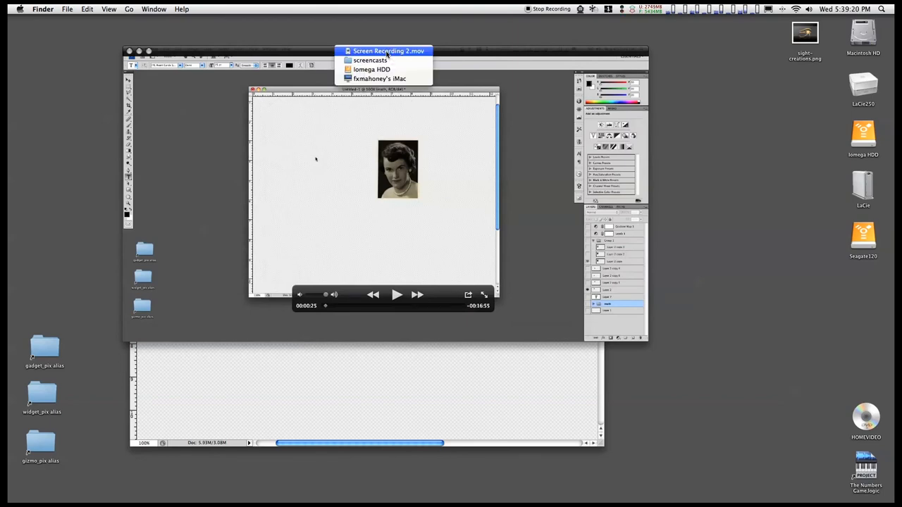
Reveal Screen Recording 2.mov selected in its screencasts folder via the top path-menu item.
left_click(381, 79)
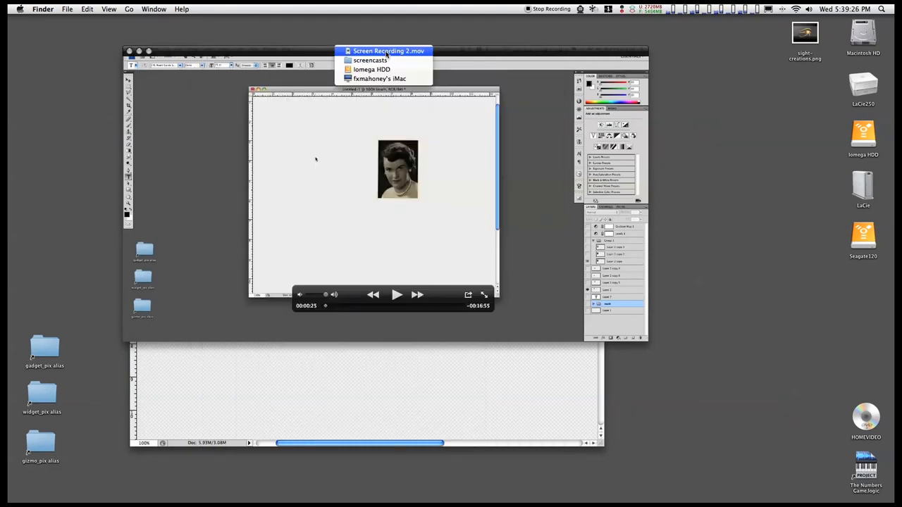
left_click(371, 59)
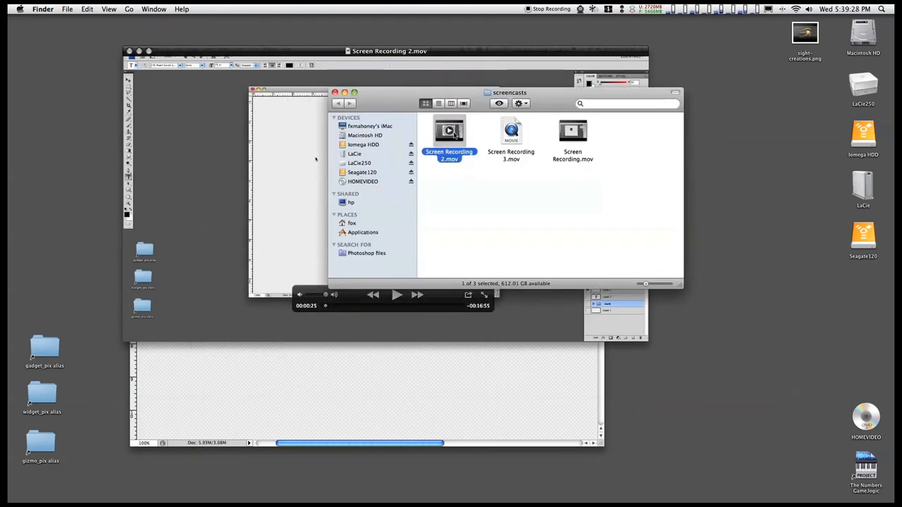